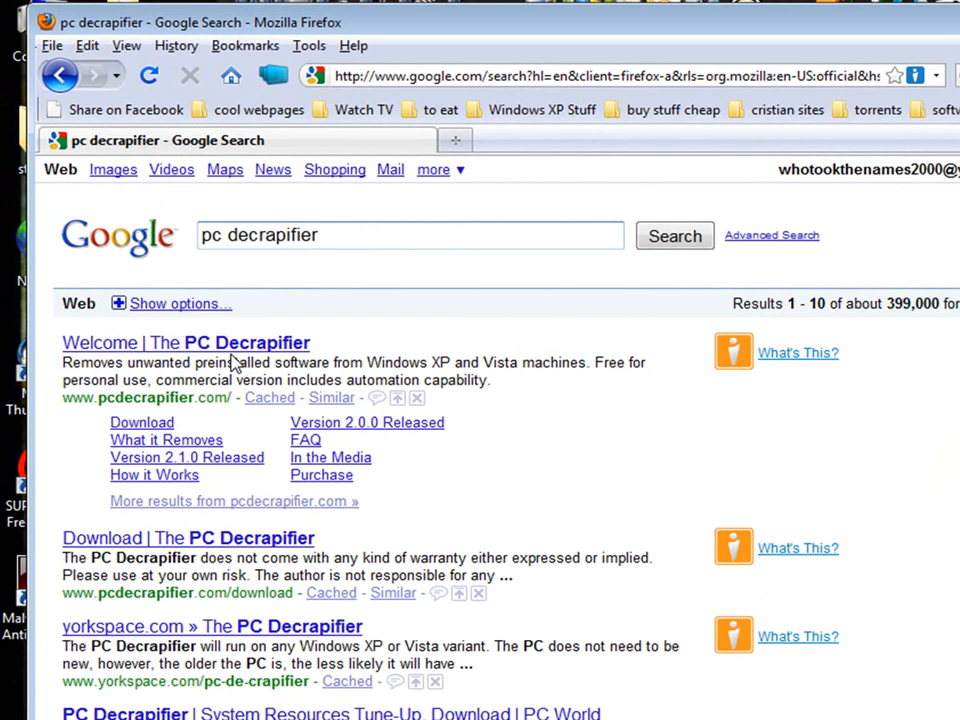
Download pc-decrapifier-2.1.0.exe from pcdecrapifier.com via CNET, saving the file to disk.
click(184, 342)
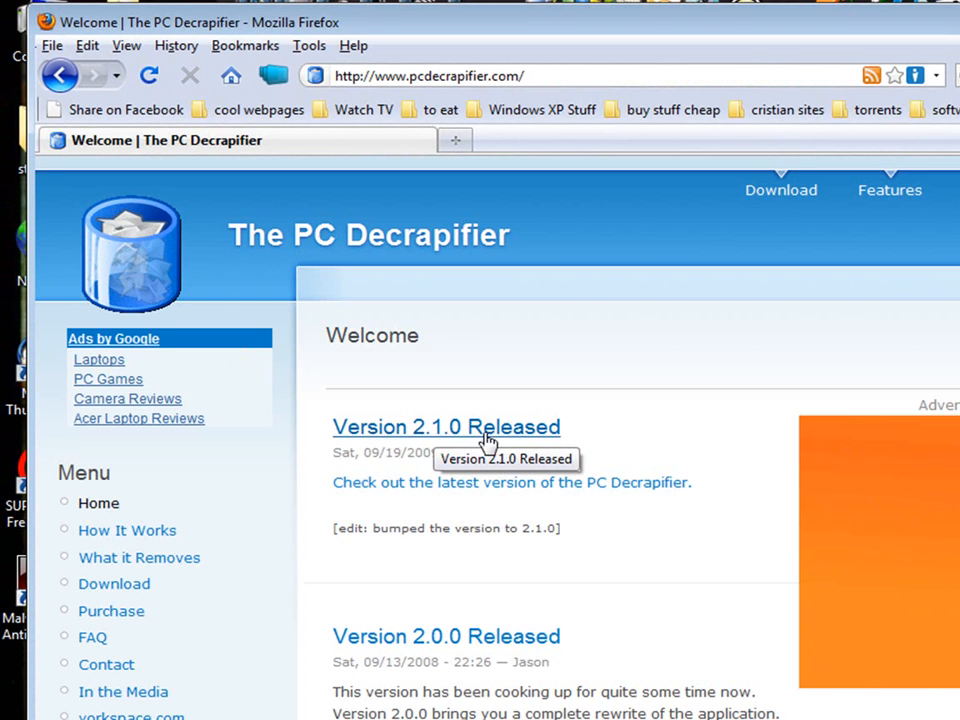
click(446, 426)
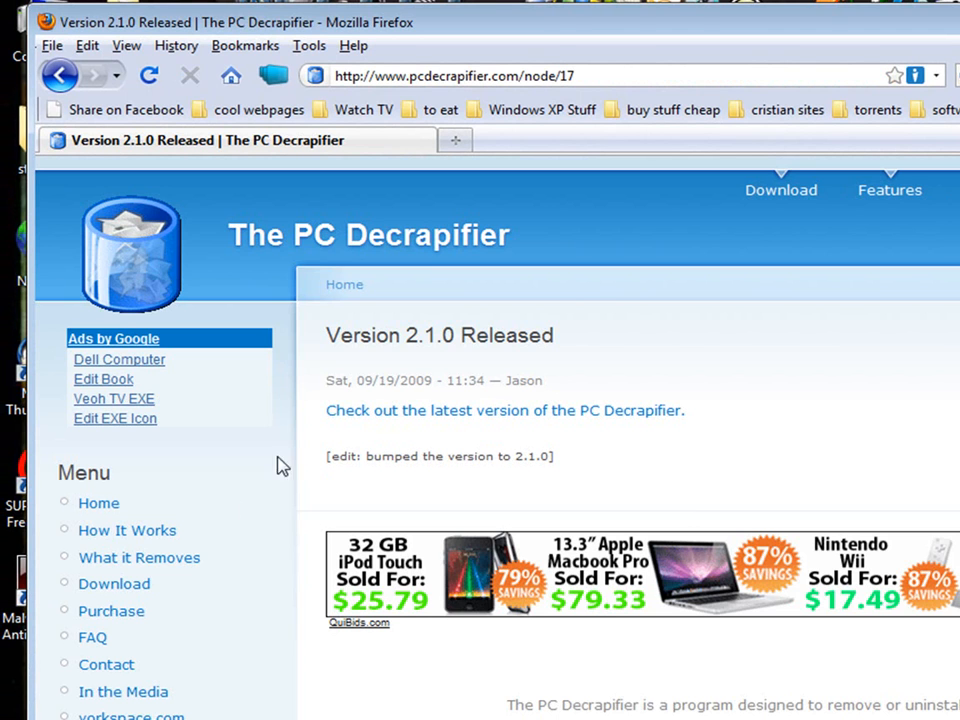
click(114, 584)
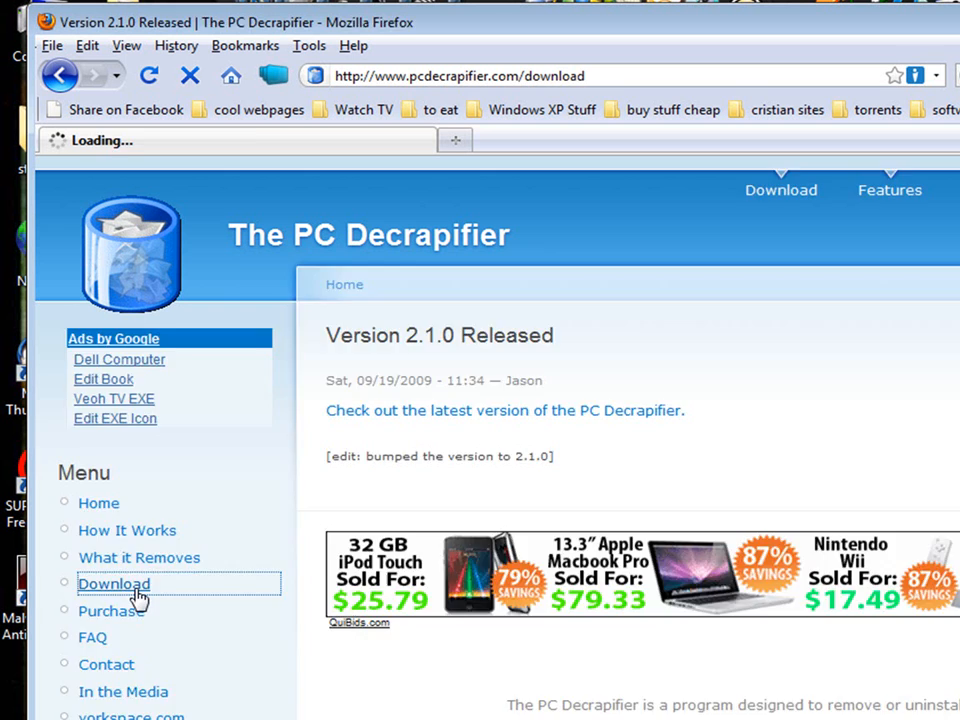
click(114, 584)
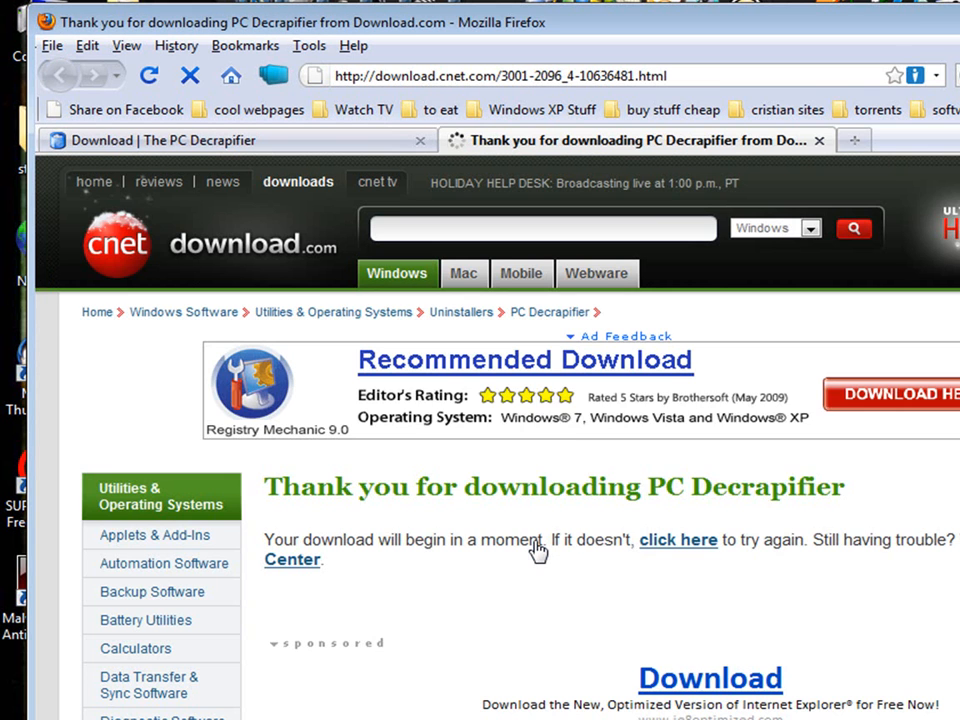
click(678, 540)
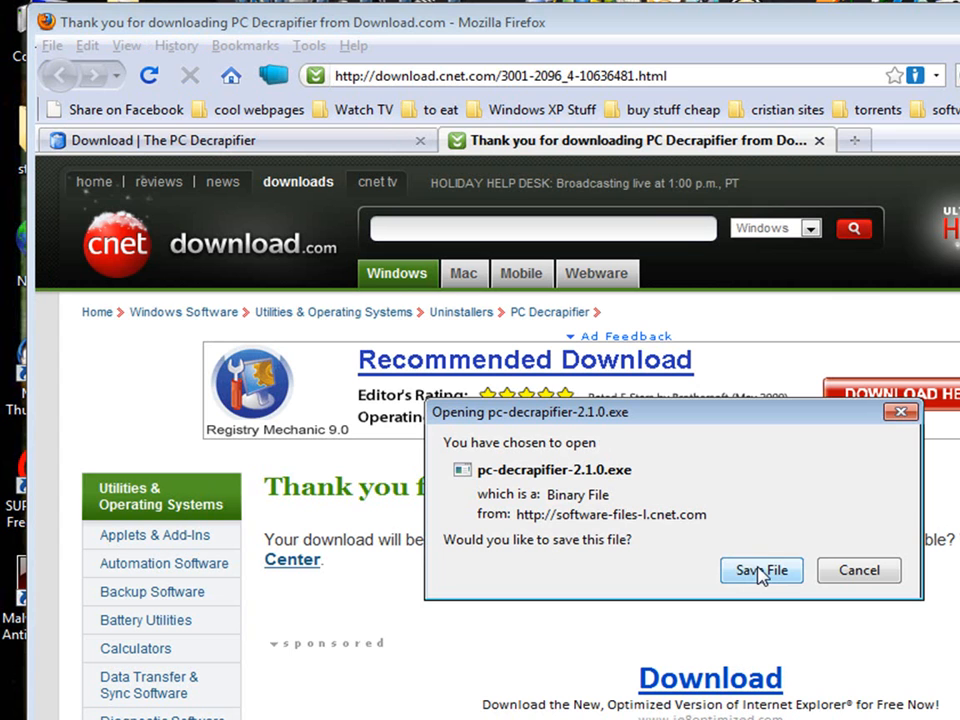
click(760, 570)
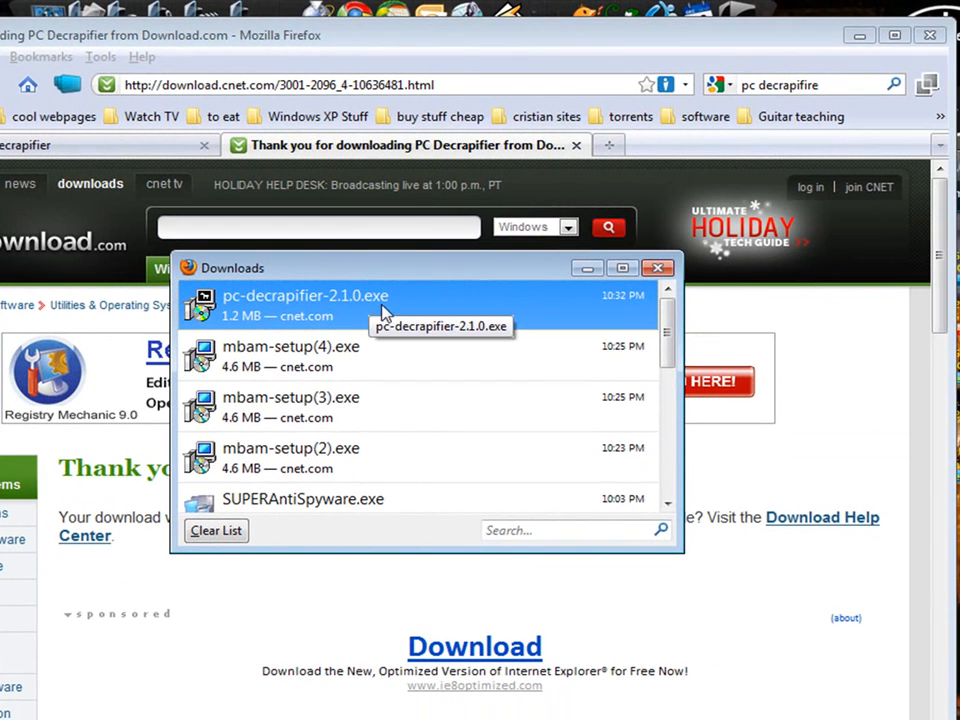
Run pc-decrapifier-2.1.0.exe, allow UAC, confirm the version is current and accept the license.
double_click(304, 304)
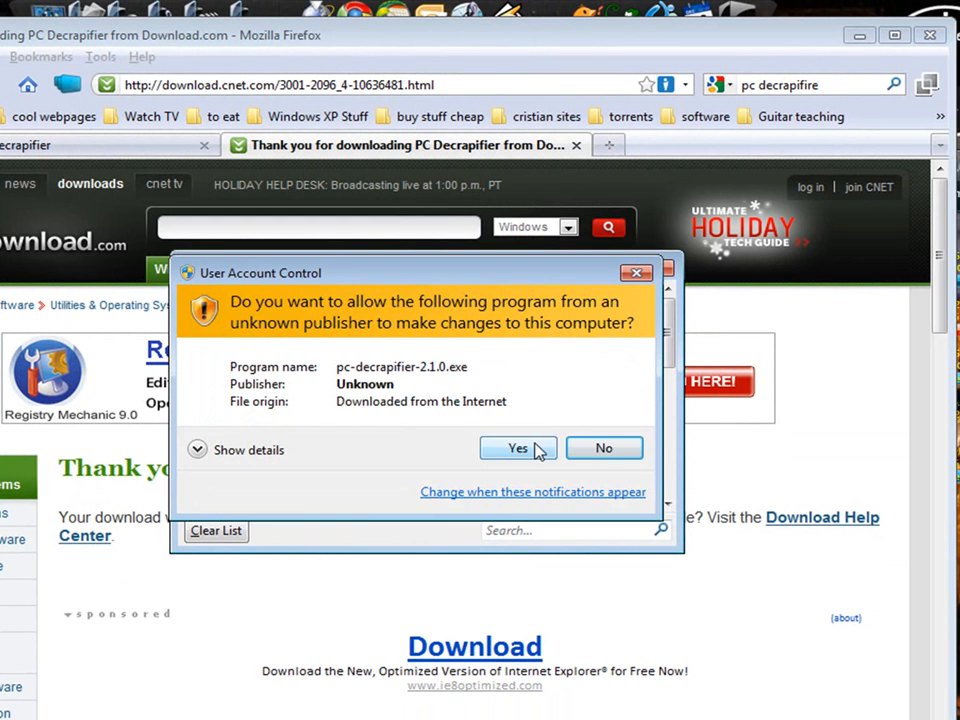
click(516, 448)
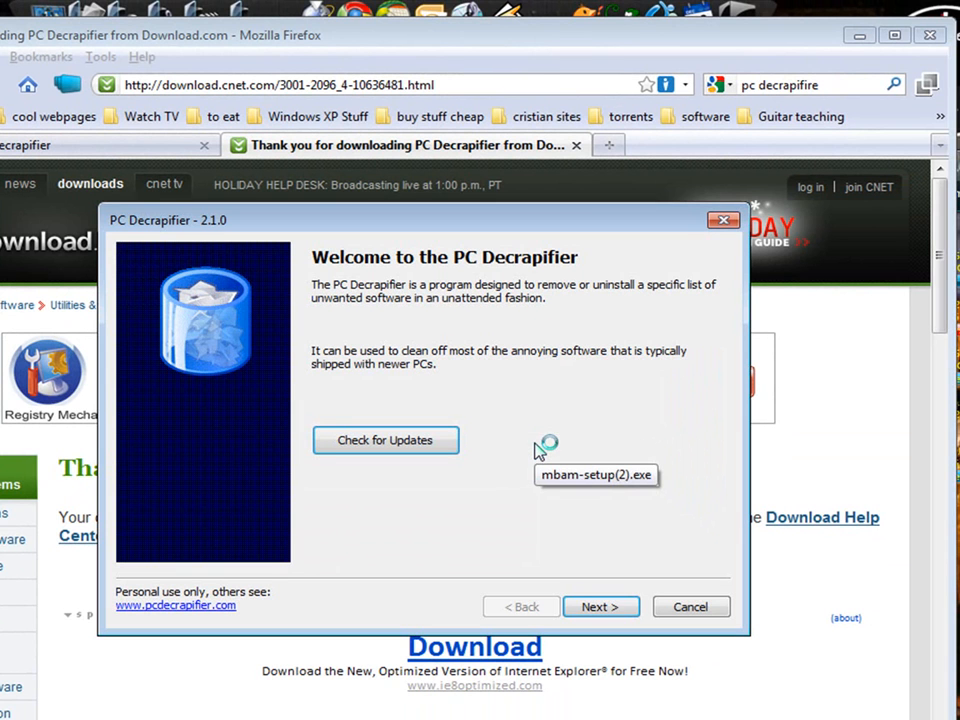
mouse_move(600, 608)
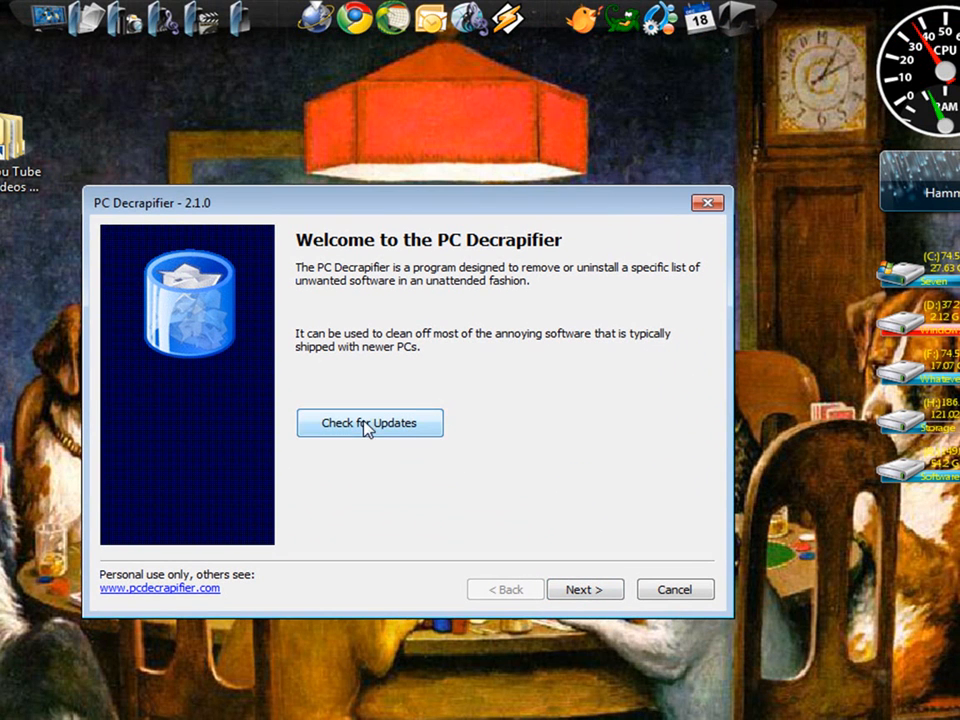
click(368, 424)
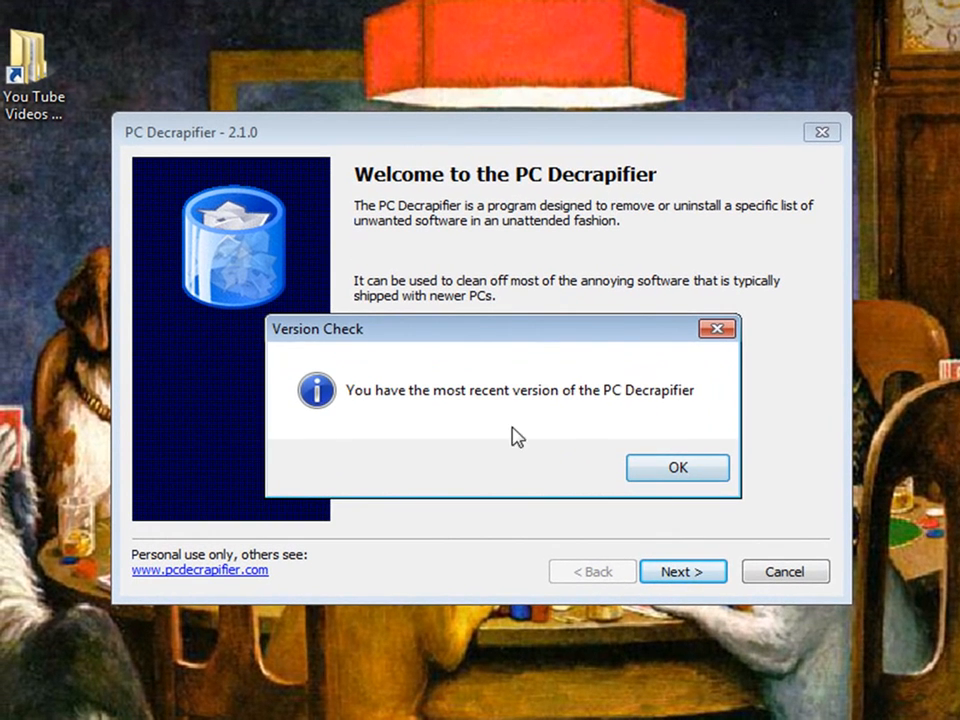
click(678, 468)
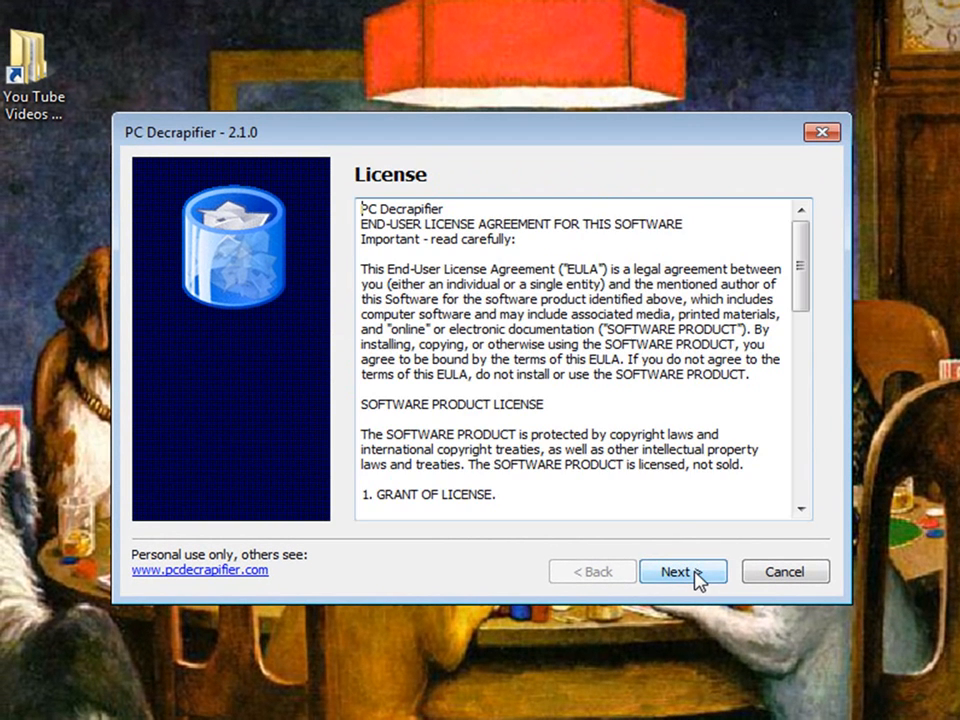
click(684, 572)
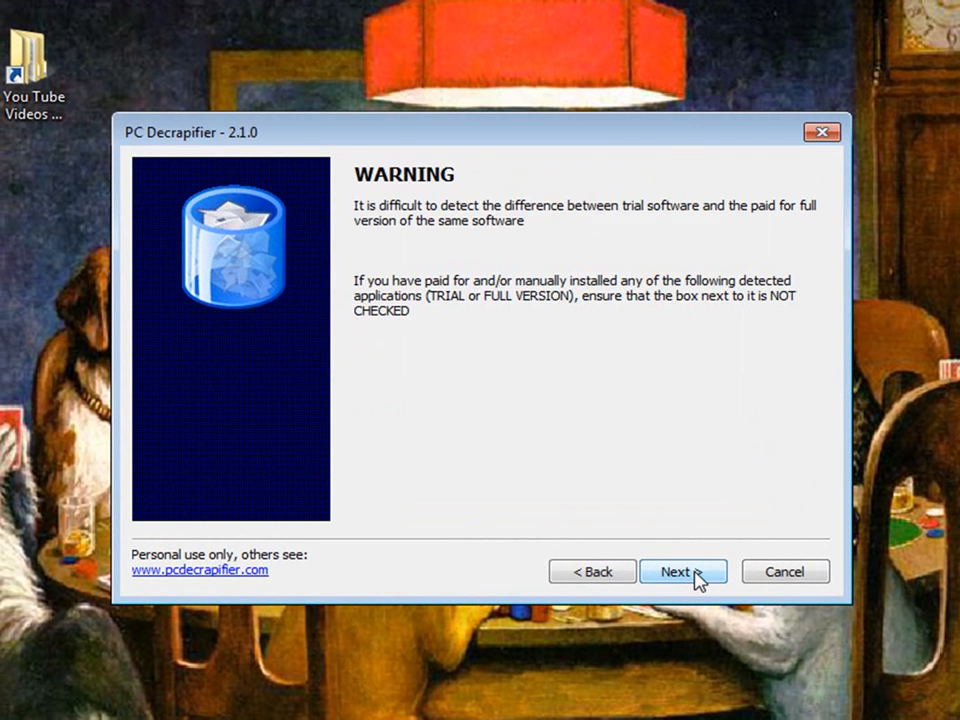
Pass the trial-software warning and answer No to 'Is This a New PC'.
click(684, 572)
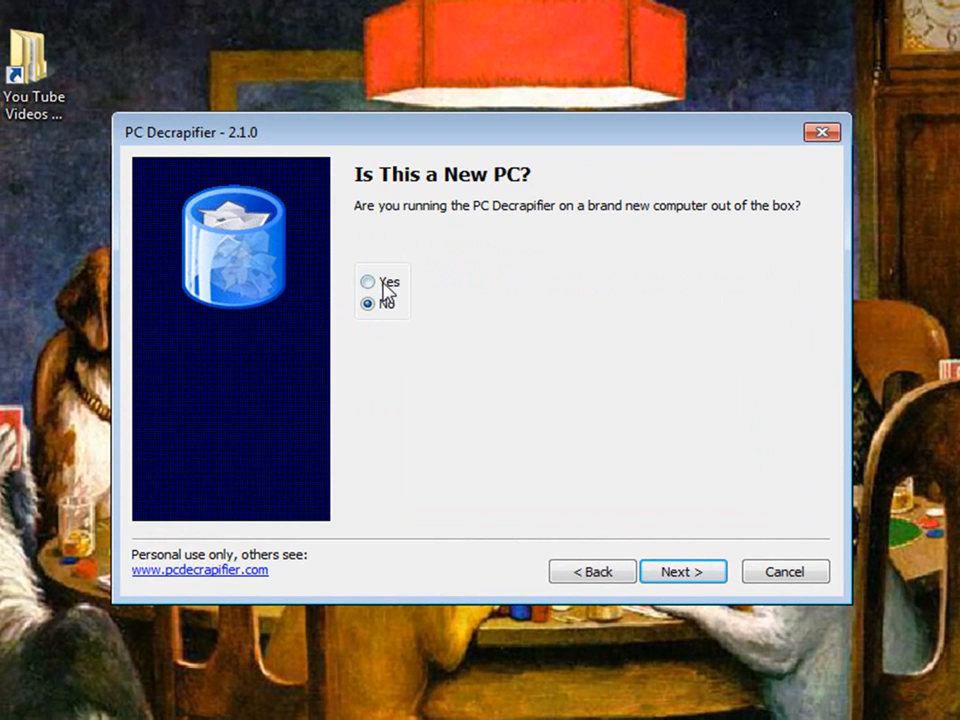
click(368, 282)
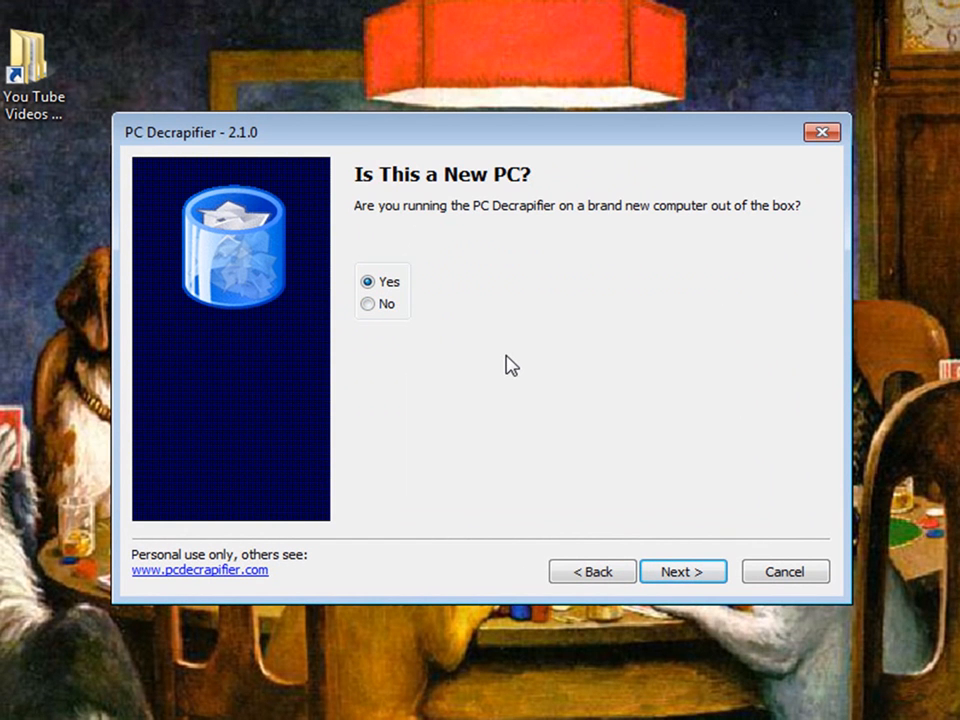
mouse_move(364, 330)
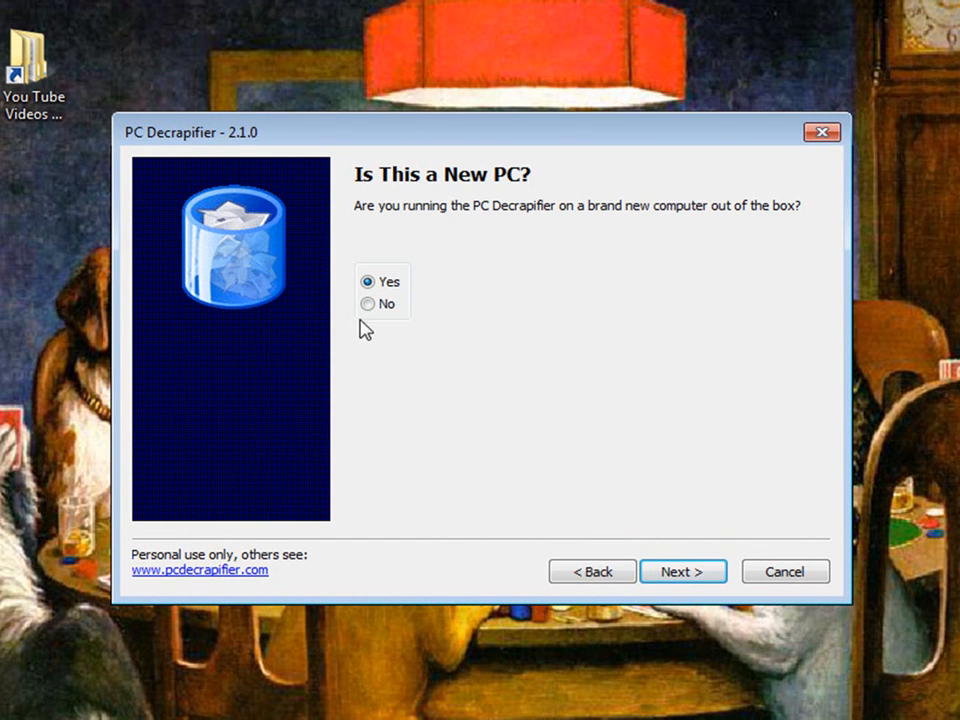
click(368, 304)
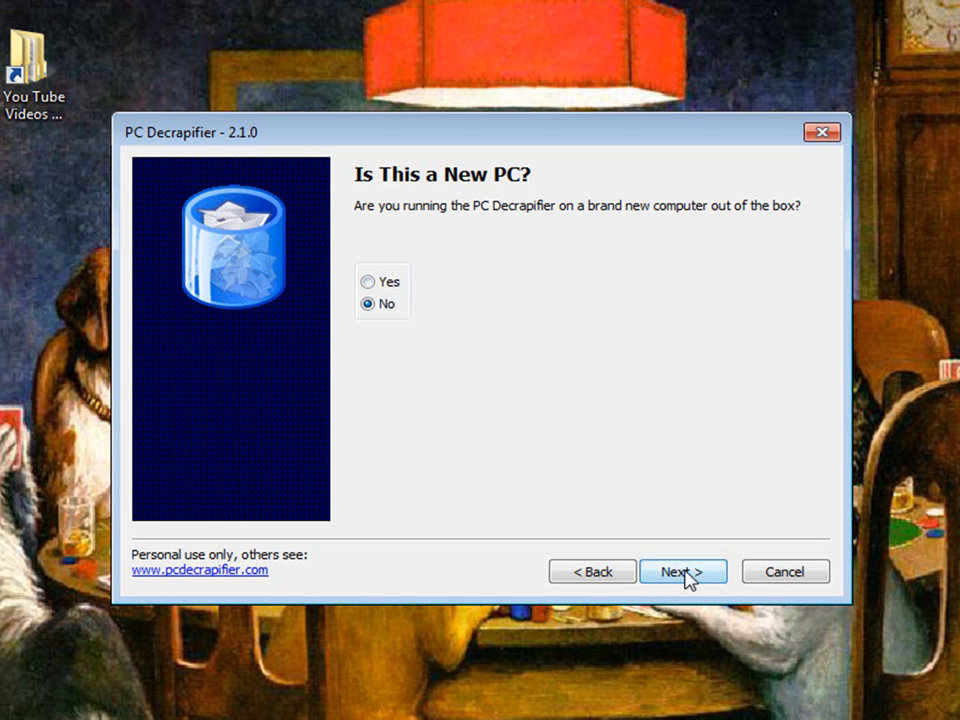
click(684, 572)
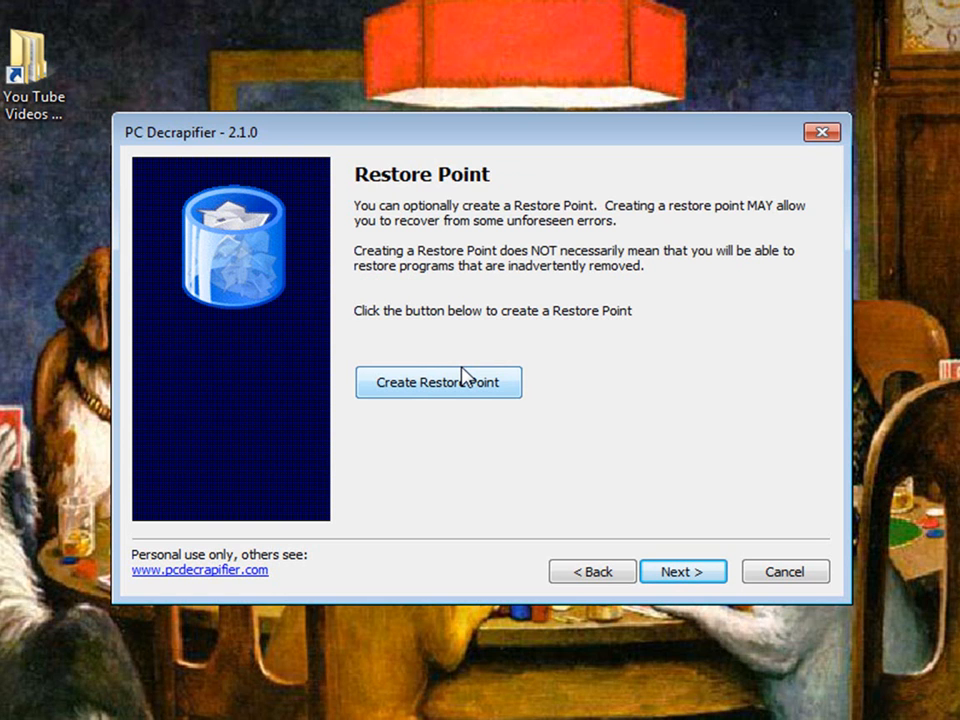
mouse_move(426, 400)
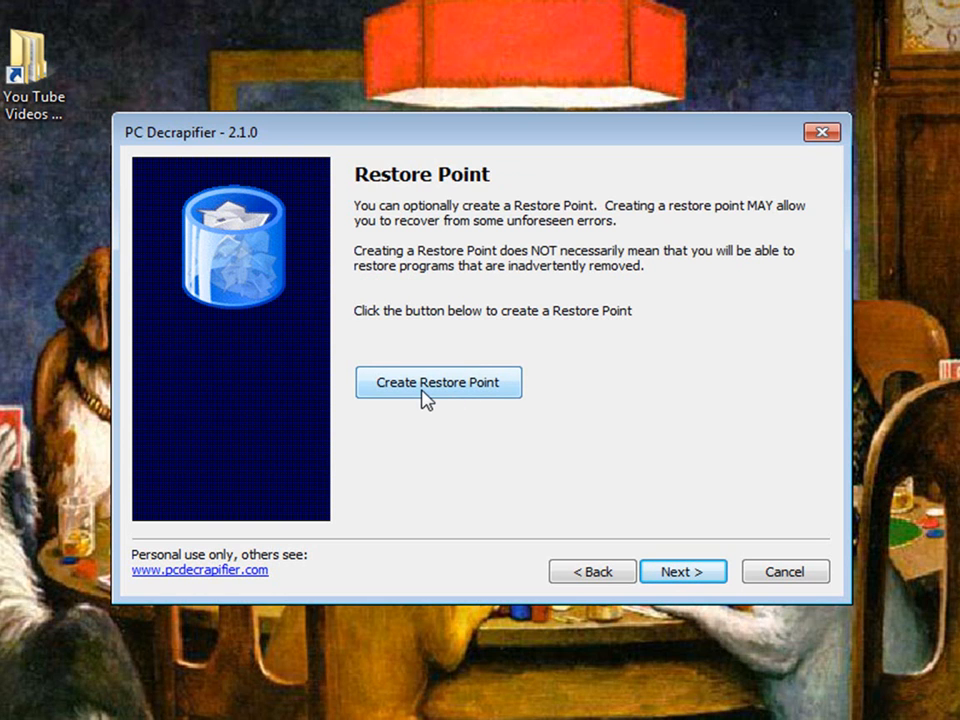
Attempt to create a system restore point and dismiss the resulting error.
click(438, 382)
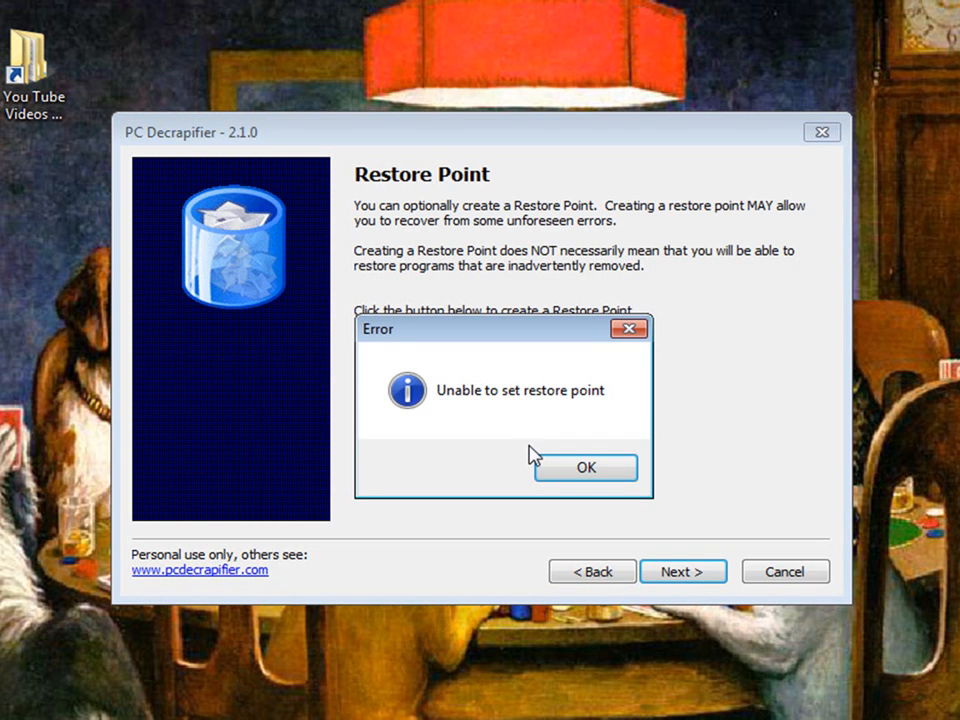
click(584, 468)
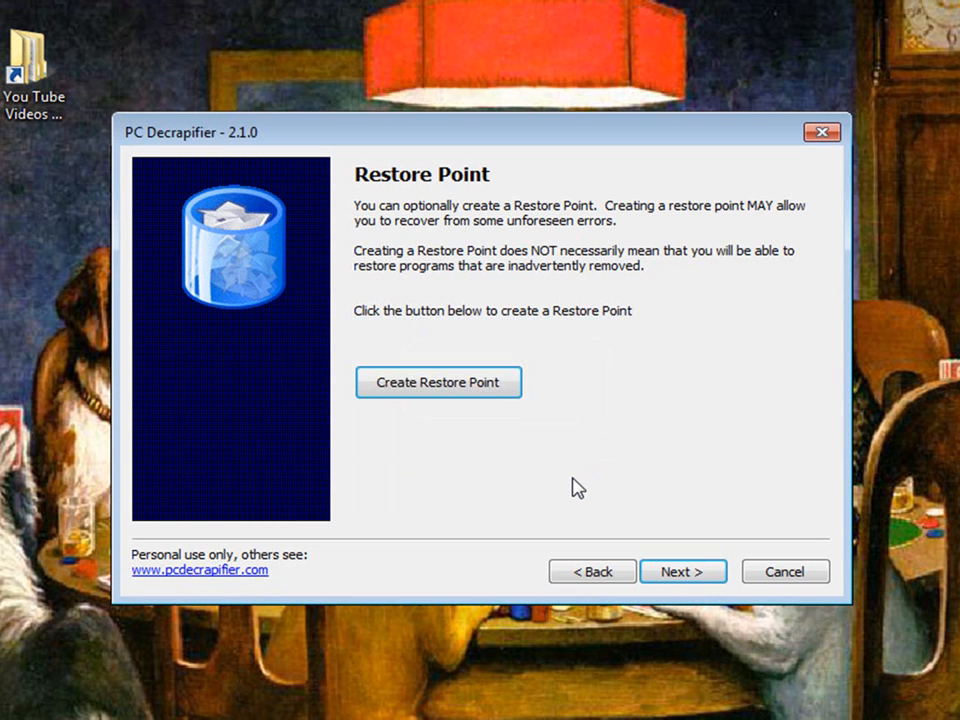
mouse_move(488, 400)
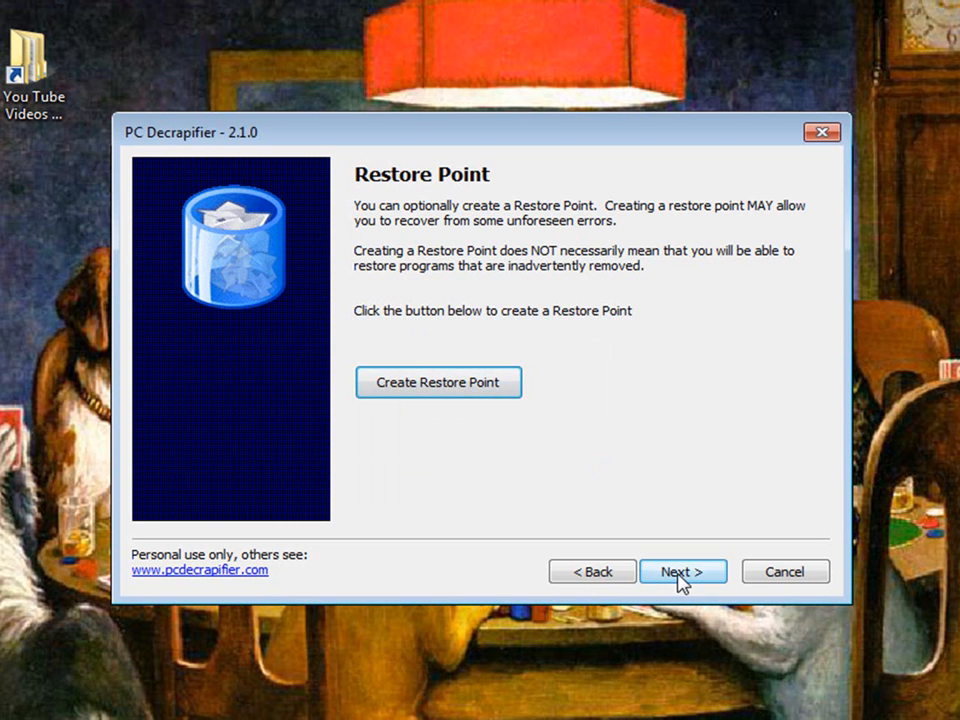
Untick the Sidebar item on the Select Items page and continue to the installed-programs list.
click(684, 572)
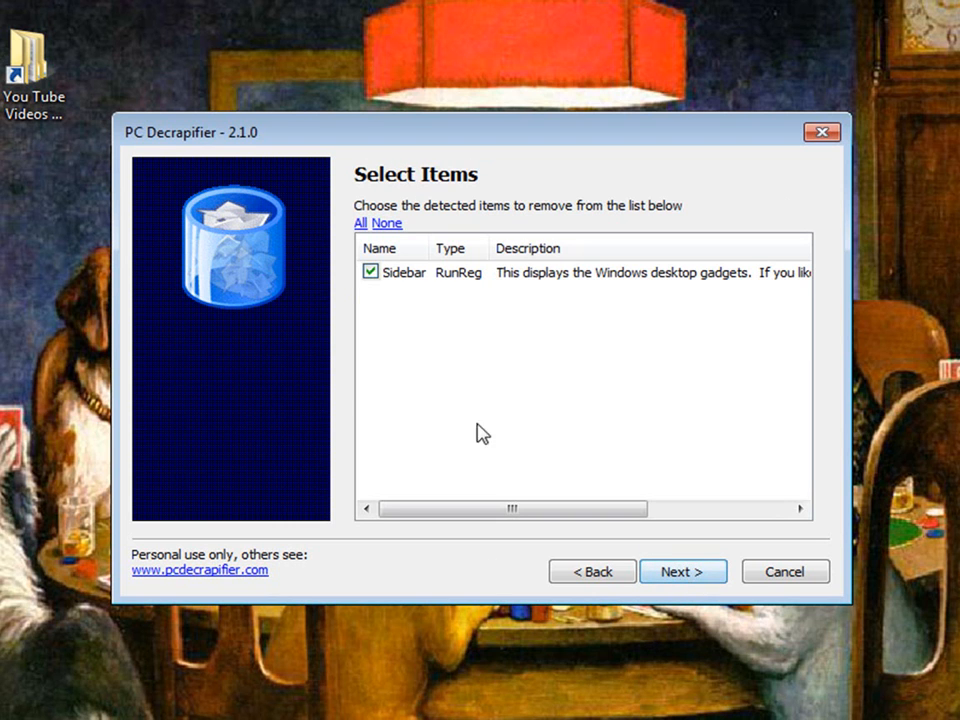
mouse_move(372, 330)
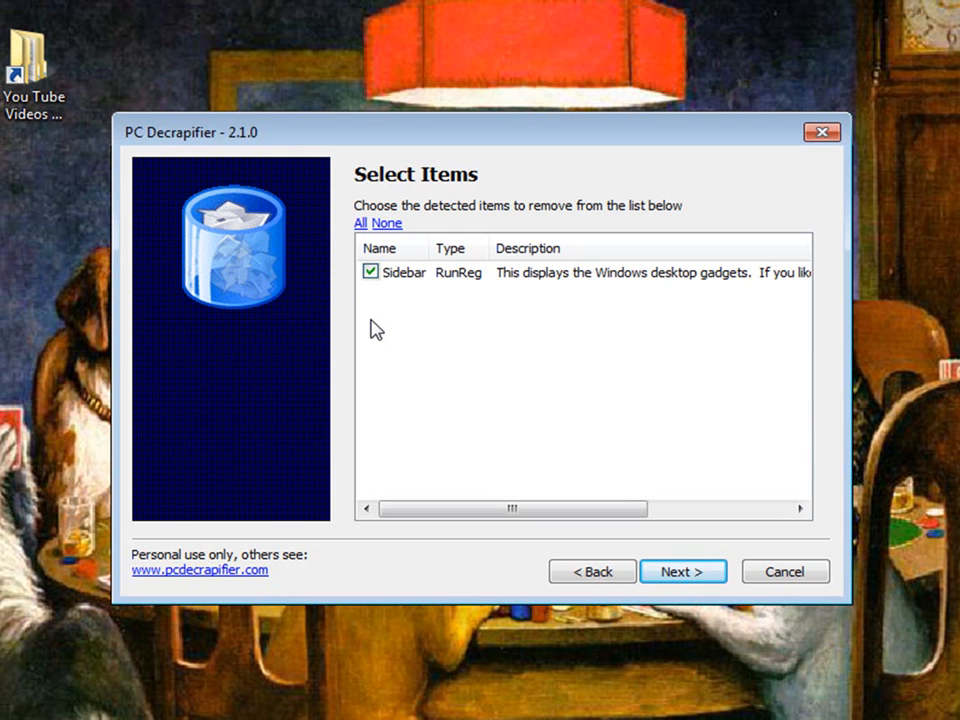
mouse_move(428, 284)
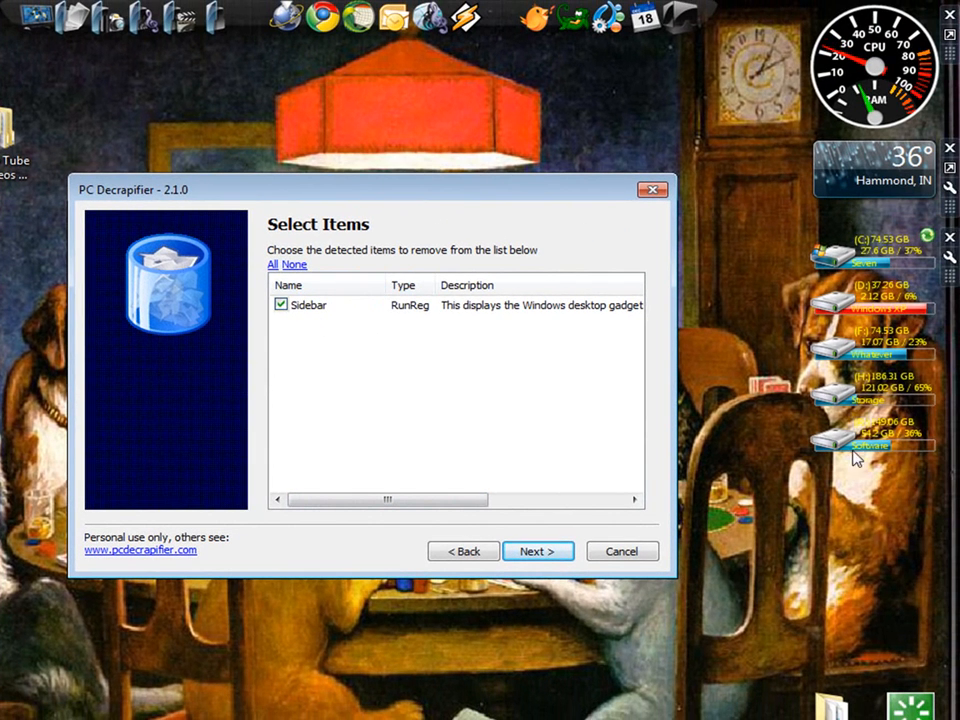
click(280, 304)
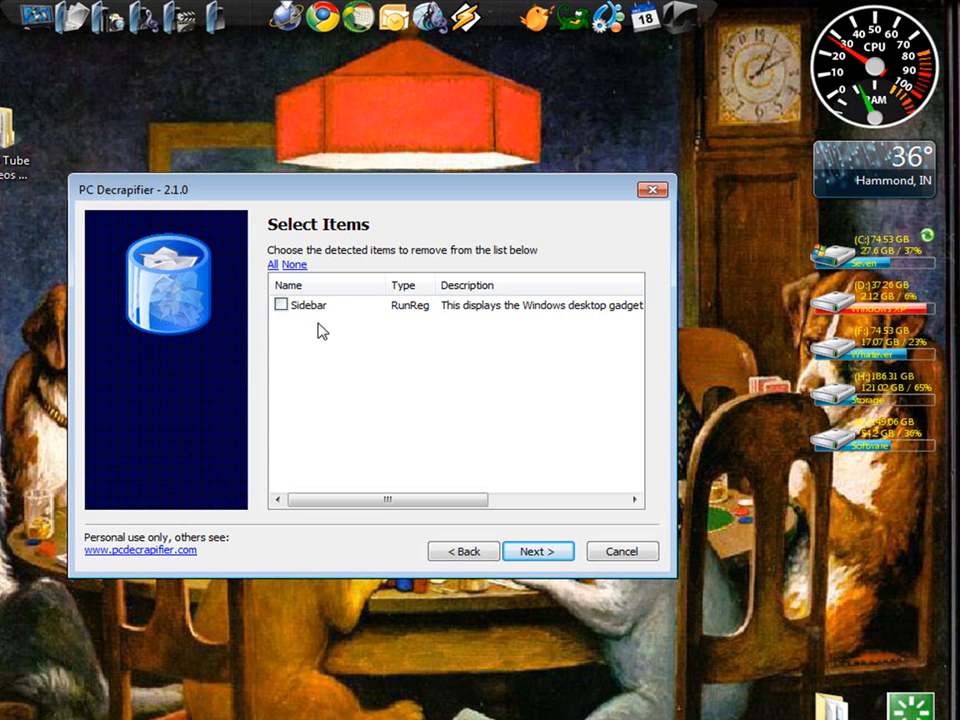
click(538, 552)
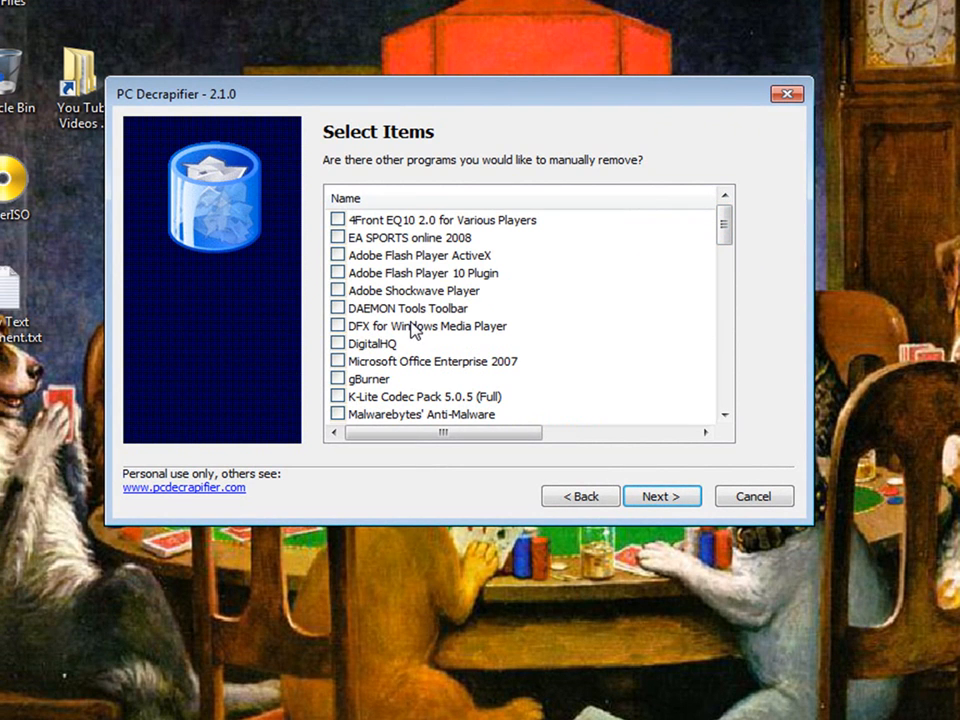
mouse_move(390, 248)
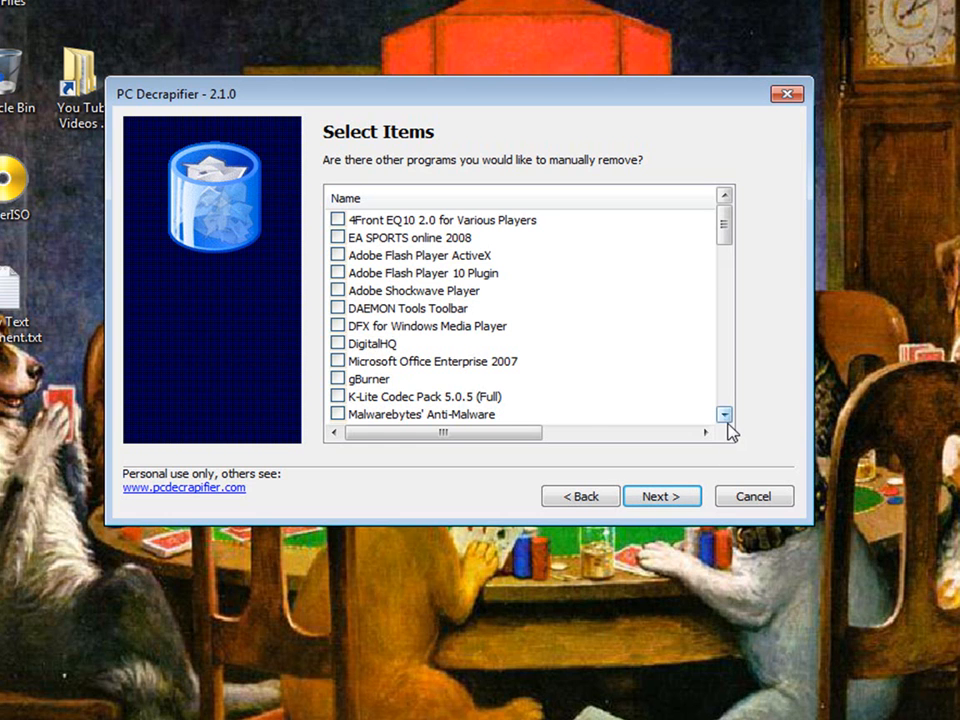
Tick Malwarebytes' Anti-Malware and uTorrent in the program list and proceed to removal.
click(724, 414)
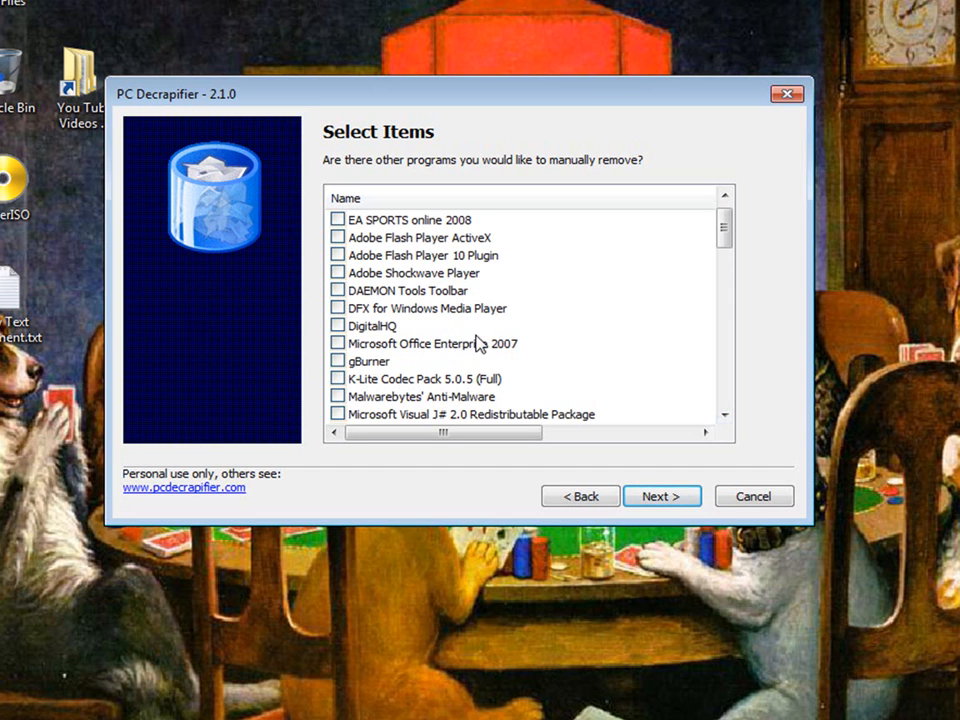
click(724, 414)
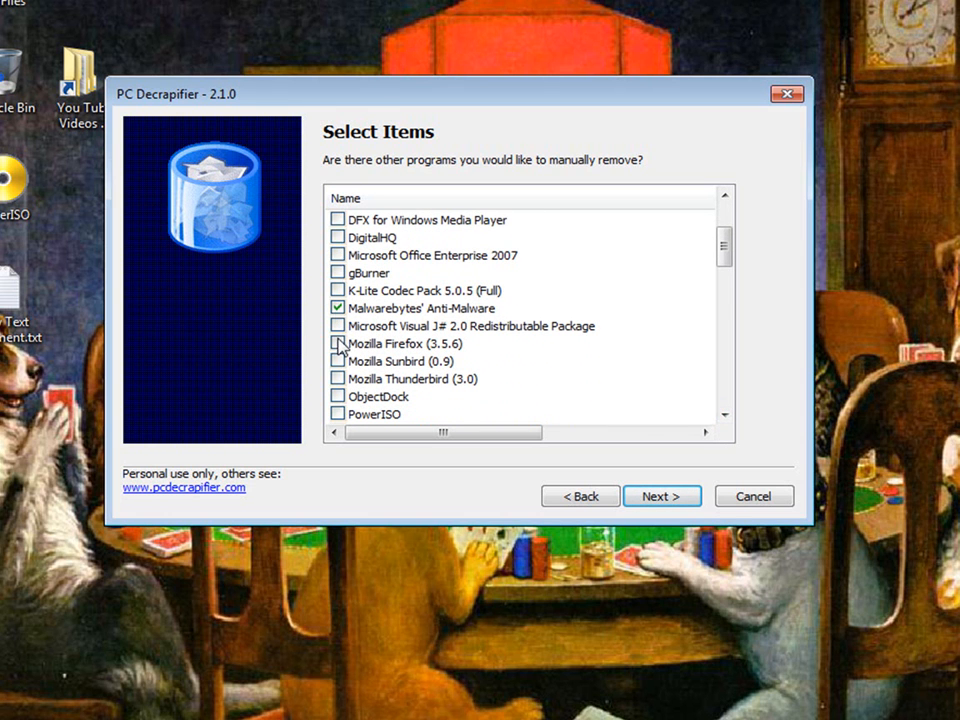
click(724, 414)
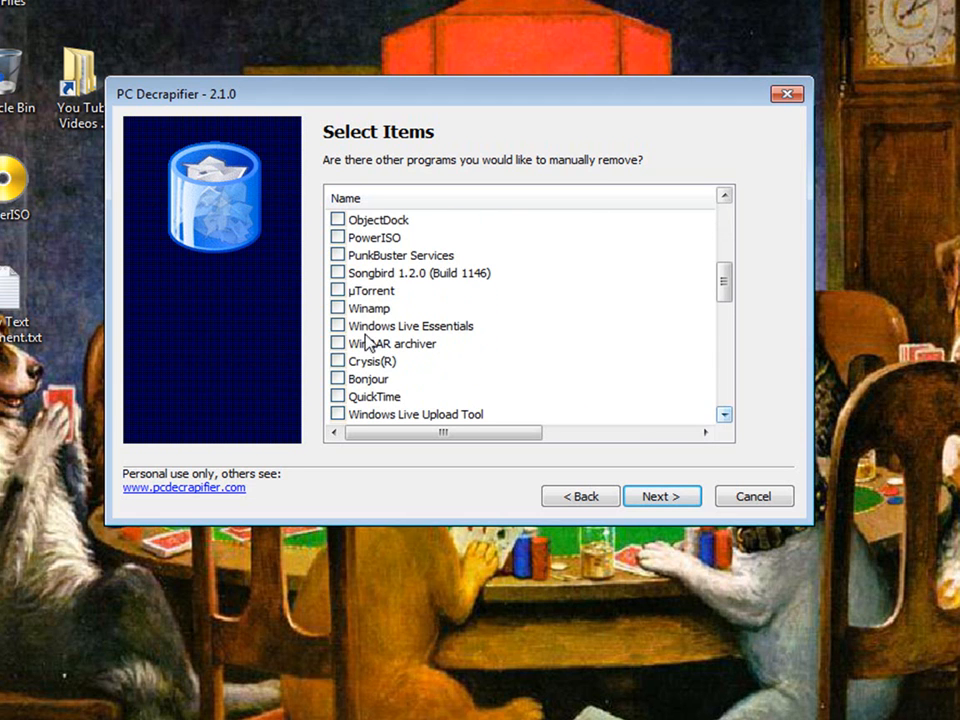
click(336, 290)
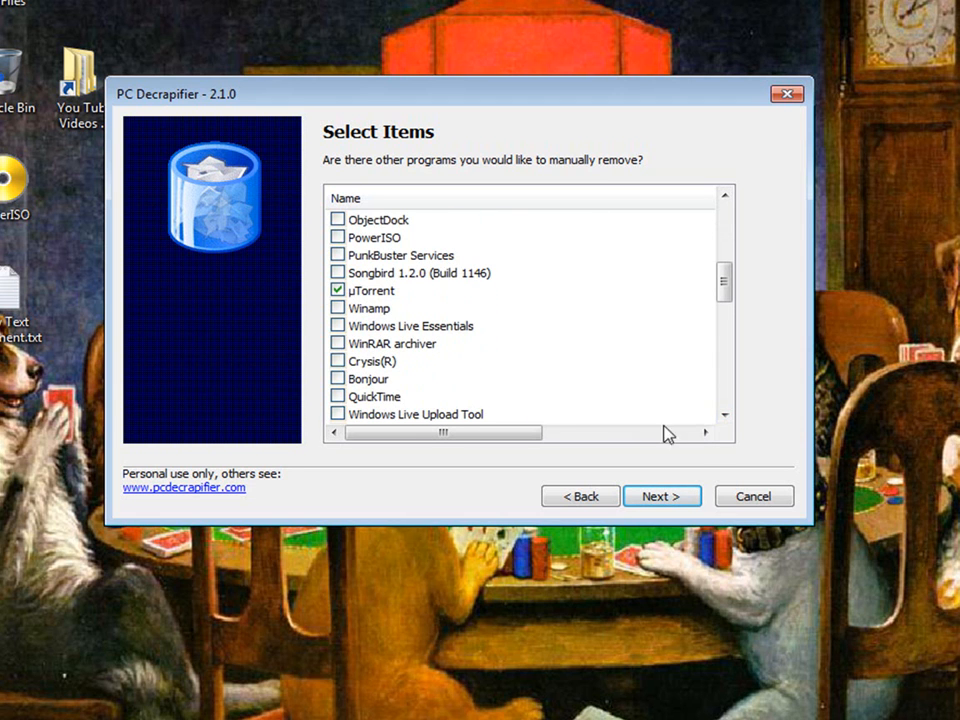
scroll(down, 3)
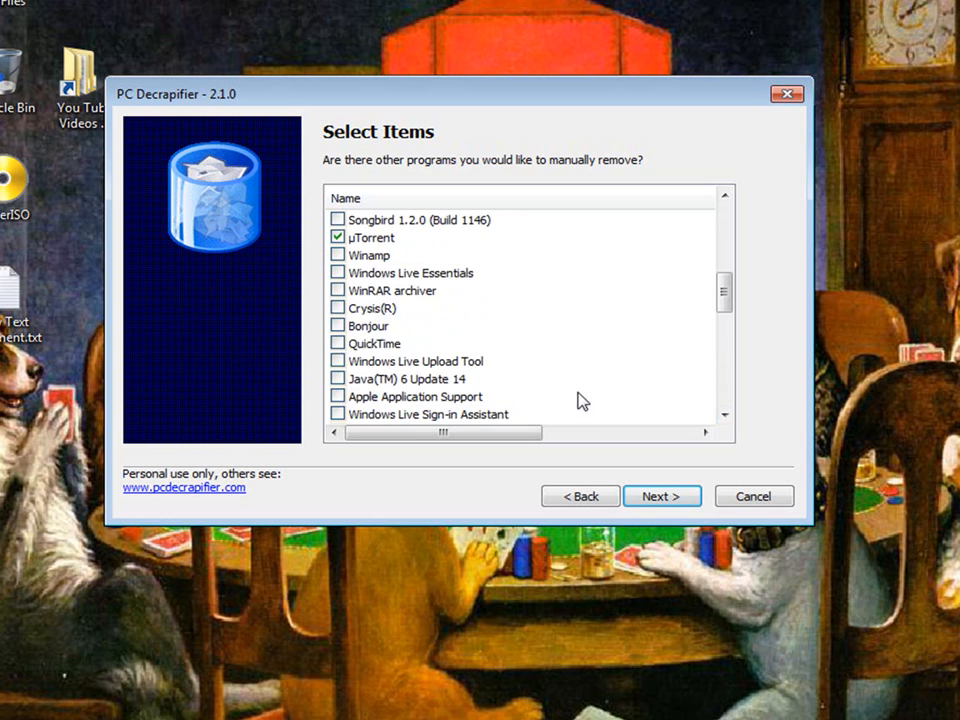
scroll(down, 3)
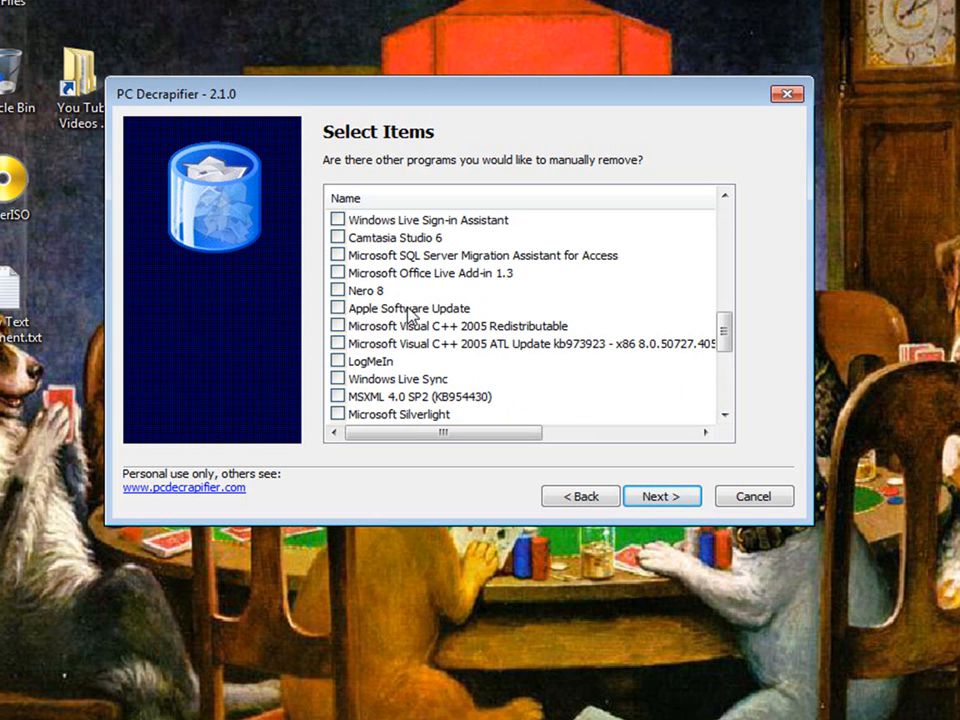
click(724, 414)
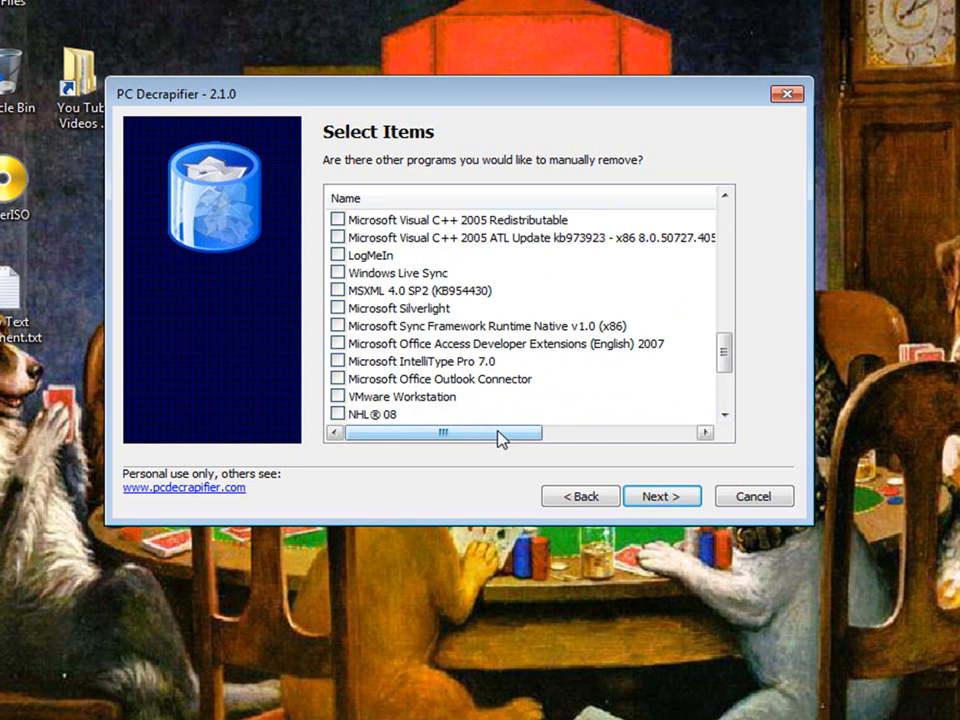
scroll(down, 3)
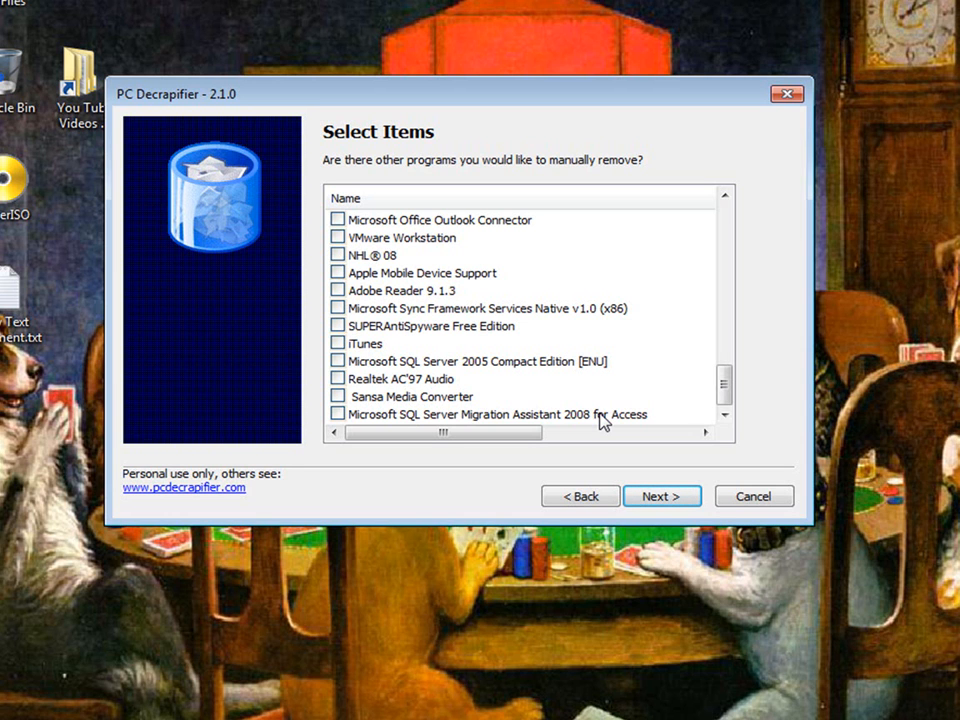
click(660, 496)
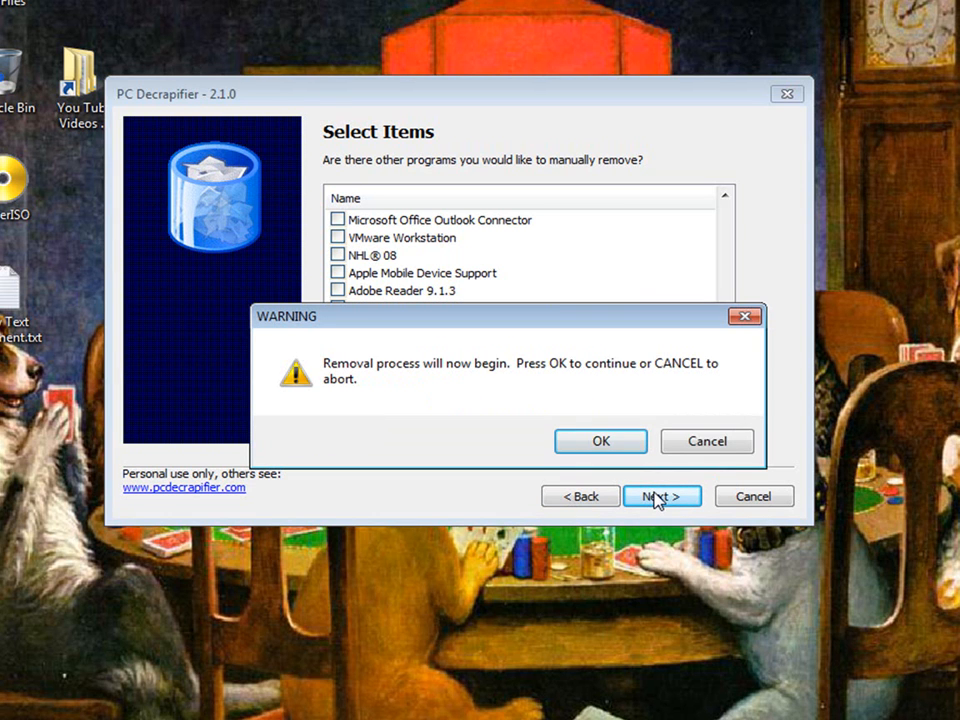
Confirm the removal start, the Malwarebytes' Anti-Malware and uTorrent uninstalls, and the uninstall-complete notice.
click(600, 442)
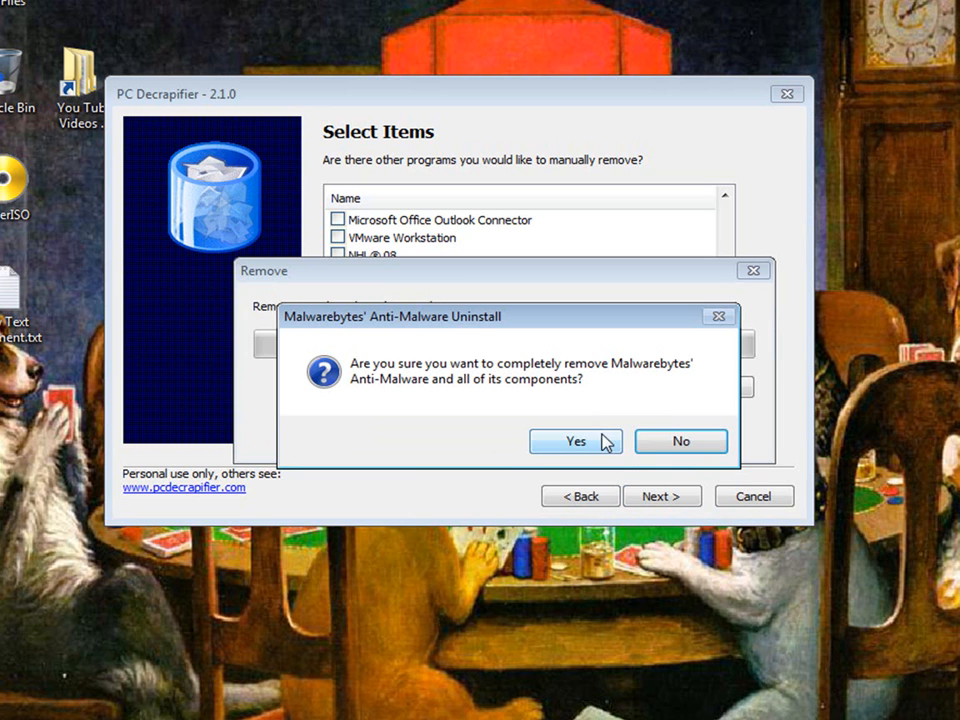
click(576, 442)
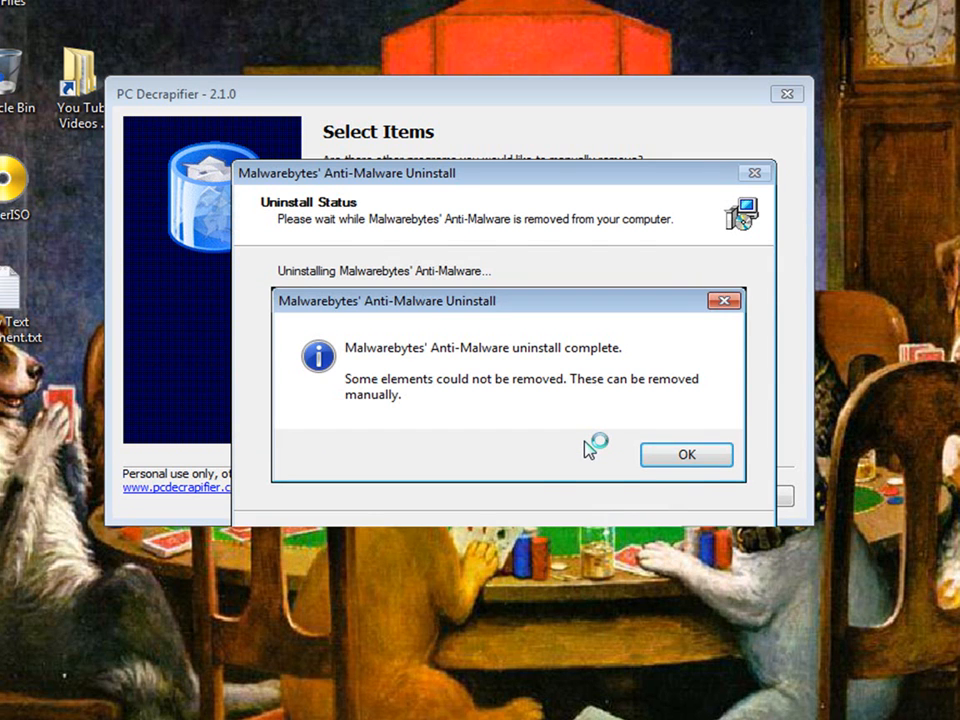
click(686, 454)
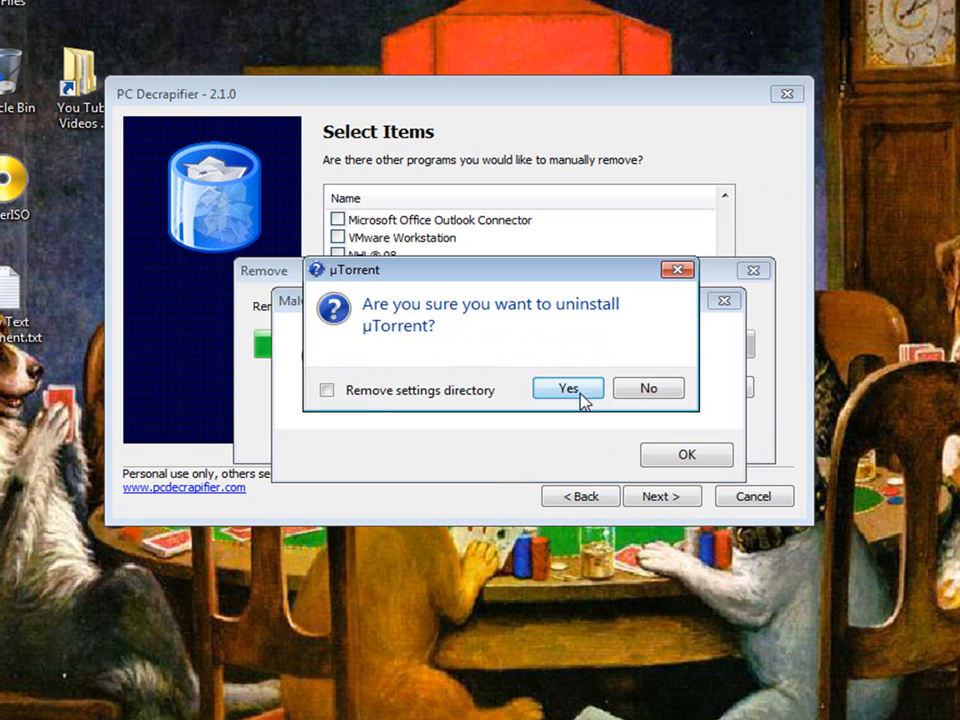
click(568, 388)
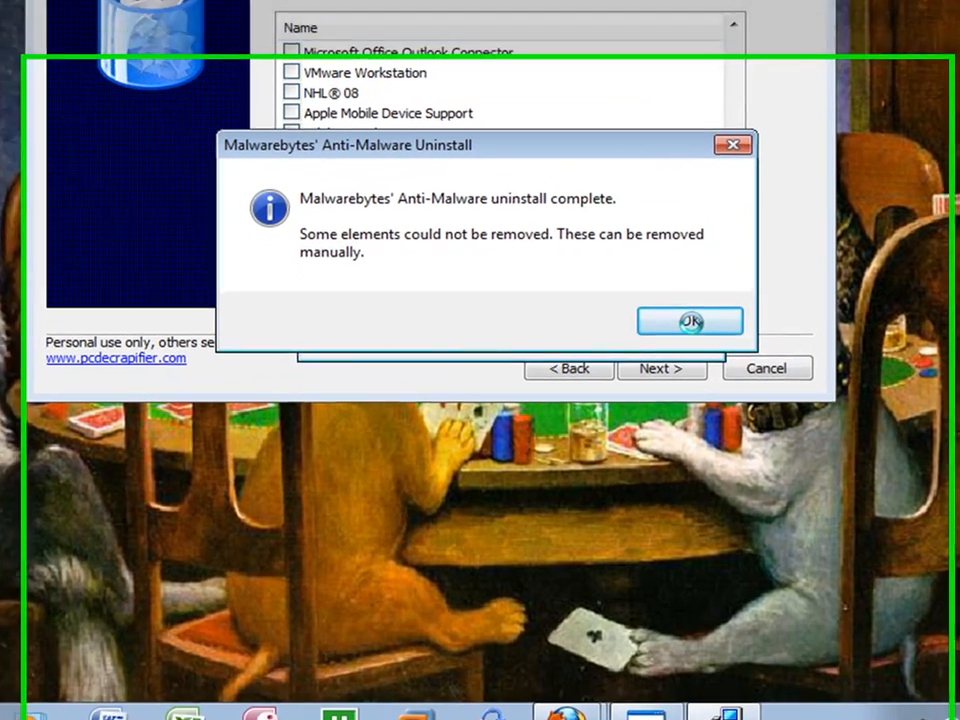
click(690, 320)
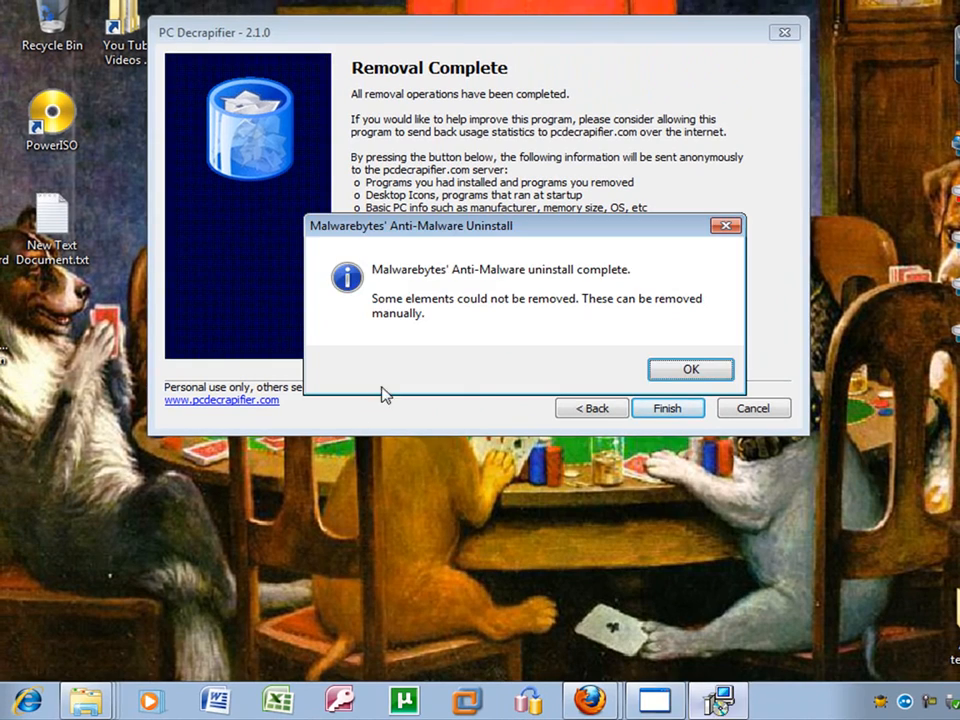
Finish the wizard and dismiss the 'Unable to set end of restore point' error, returning to the desktop.
click(690, 368)
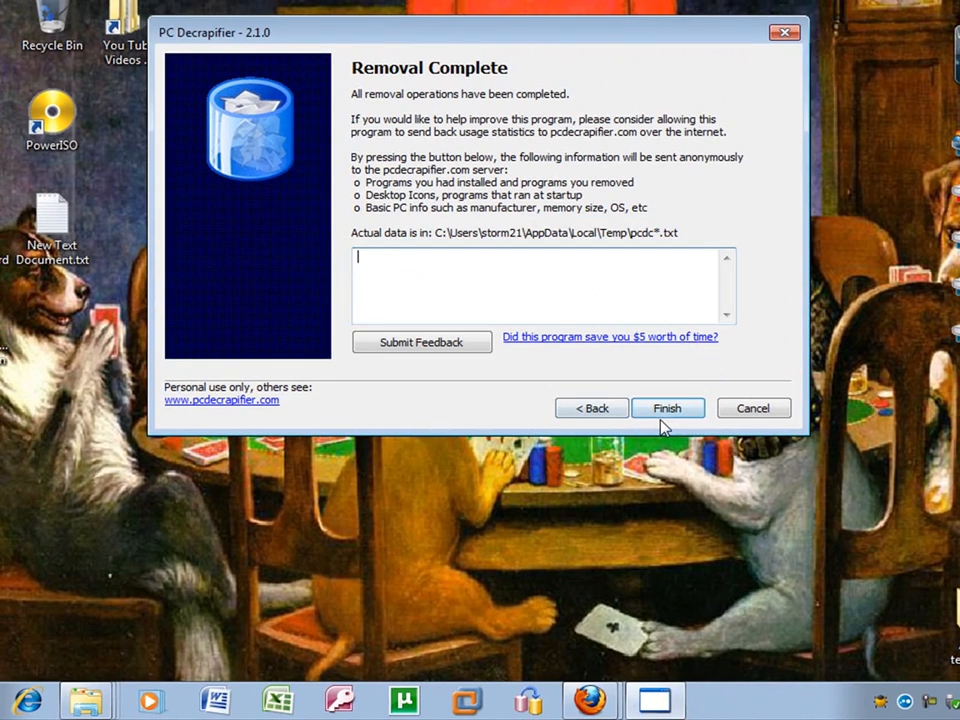
click(668, 408)
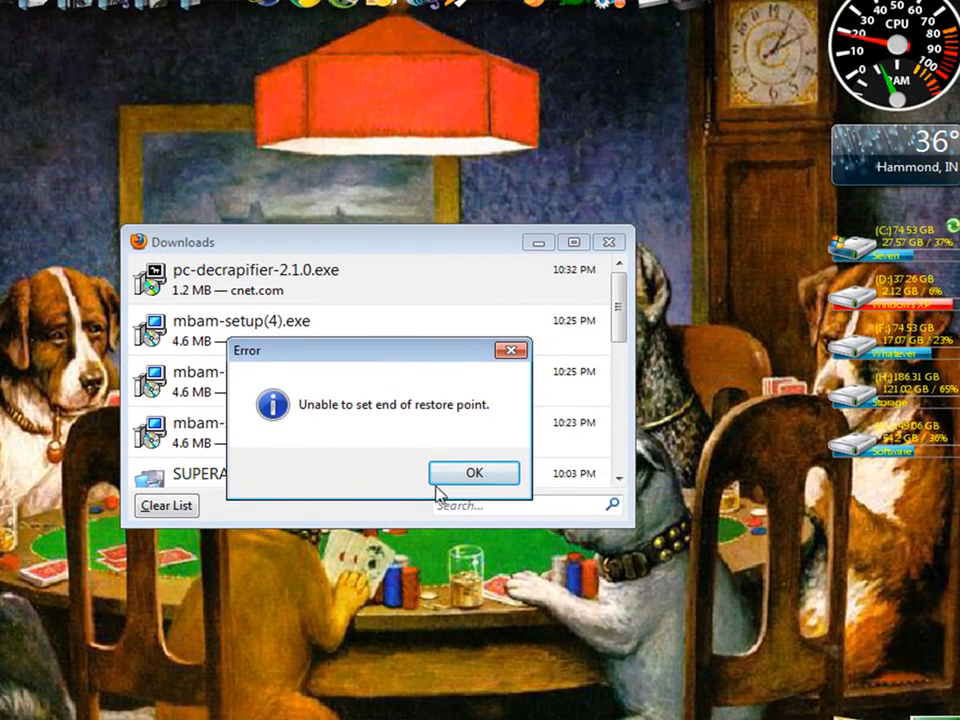
click(474, 472)
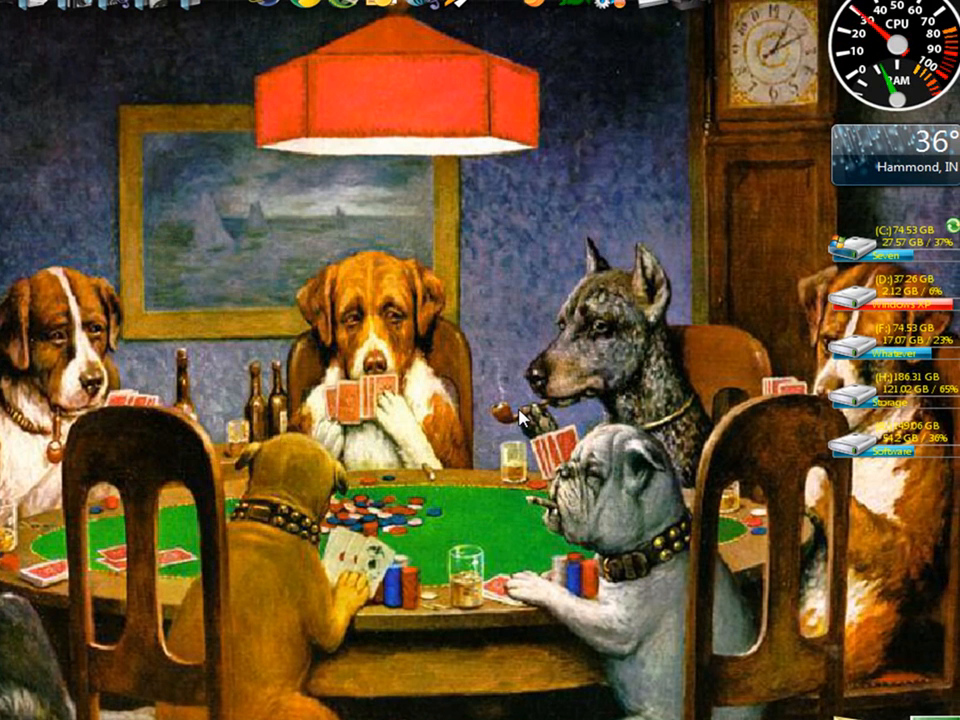